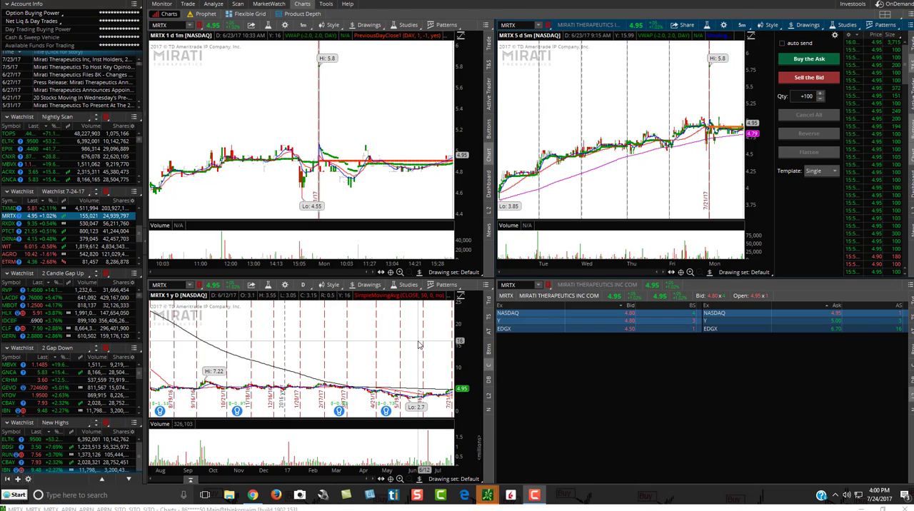
{"action": "mouse_move", "coordinate": [418, 339]}
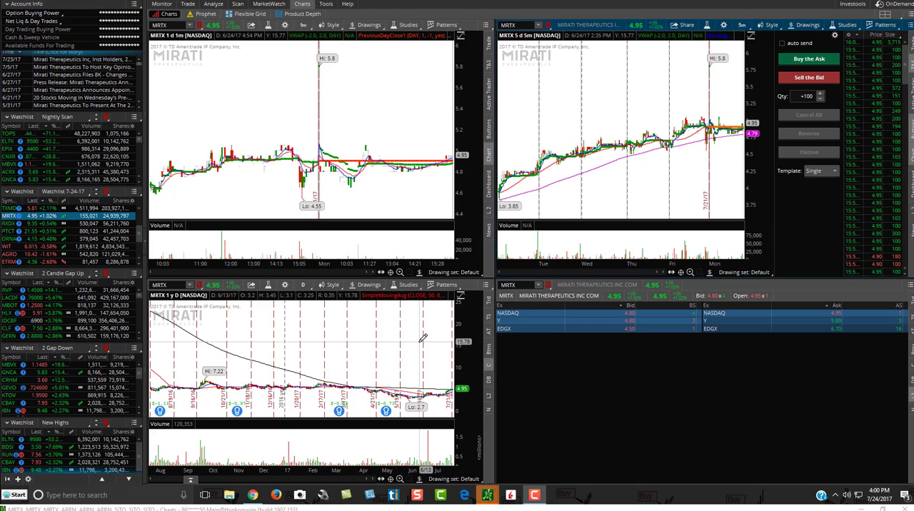
{"action": "mouse_move", "coordinate": [424, 339]}
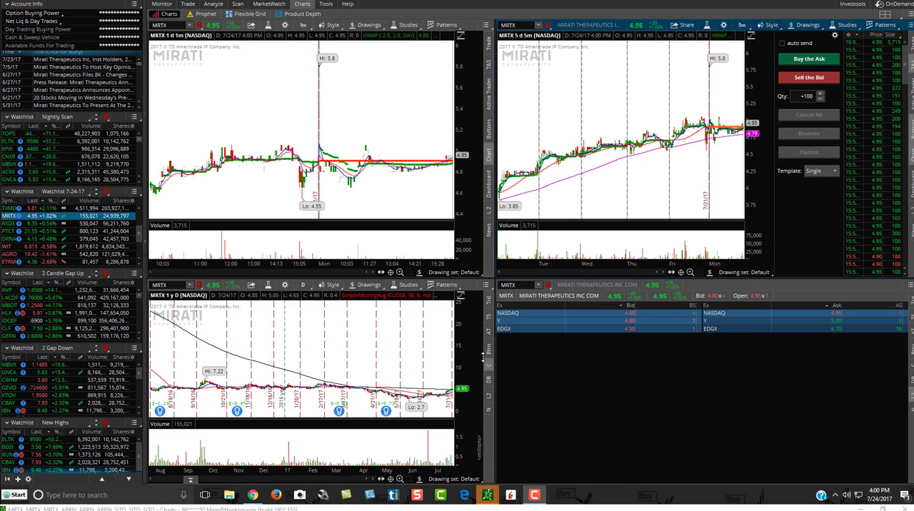
{"action": "mouse_move", "coordinate": [483, 357]}
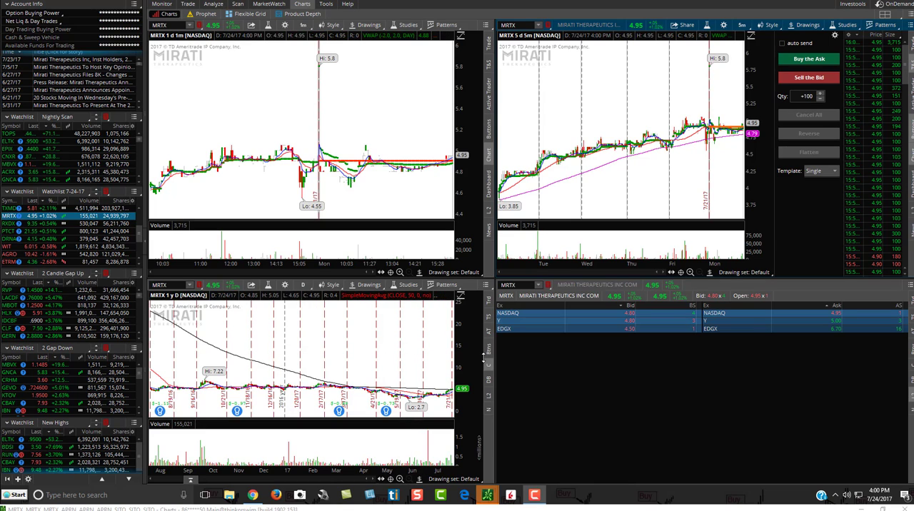
{"action": "mouse_move", "coordinate": [484, 360]}
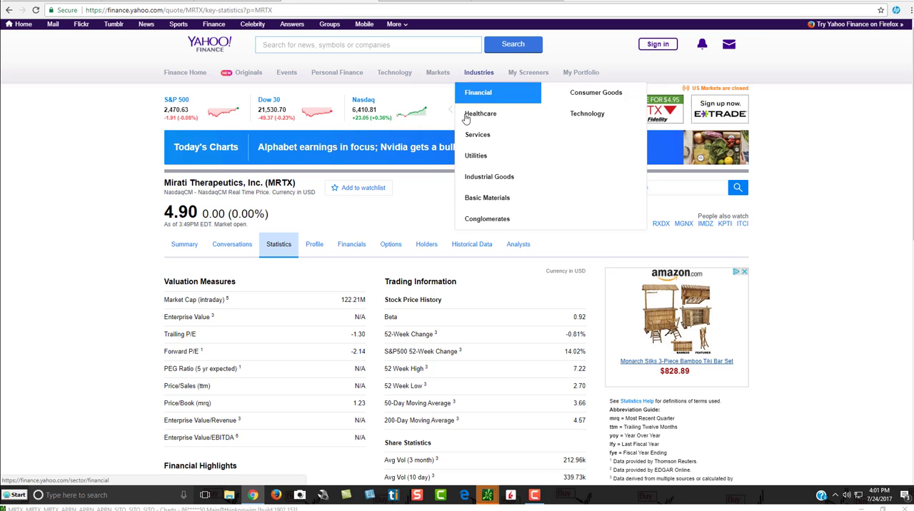
{"action": "mouse_move", "coordinate": [282, 257]}
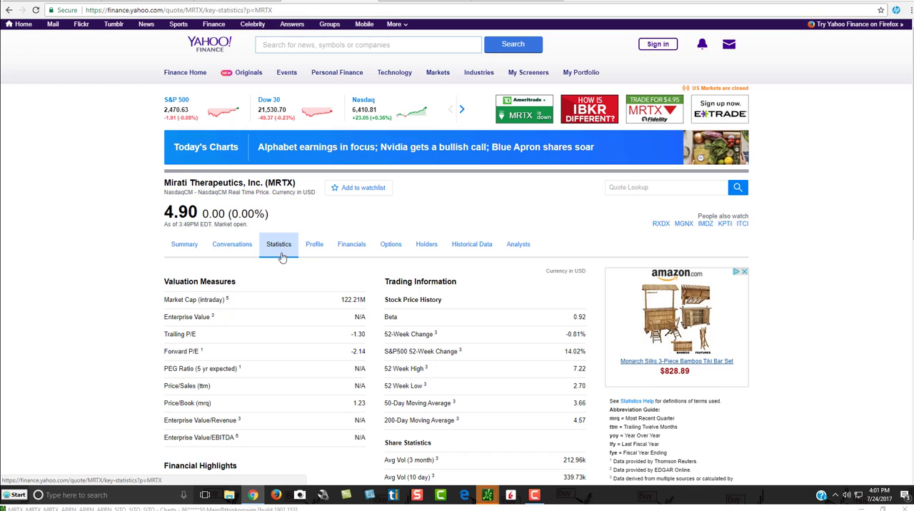
Step: Scroll down the Yahoo Finance statistics page for Mirati Therapeutics (MRTX)
{"action": "scroll", "scroll_direction": "down", "scroll_amount": 3}
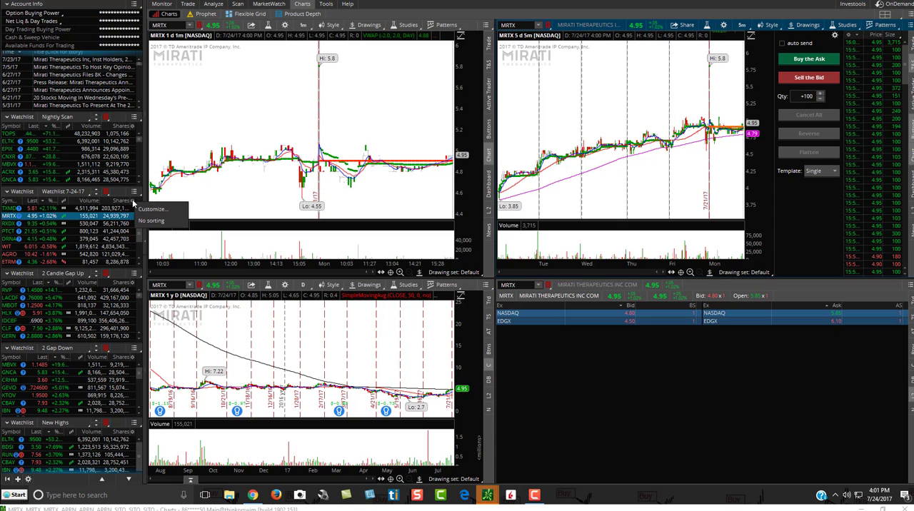
Step: Search 'share' in the 7-24-17 watchlist's Customize dialog and confirm the Shares column set
{"action": "left_click", "coordinate": [153, 209]}
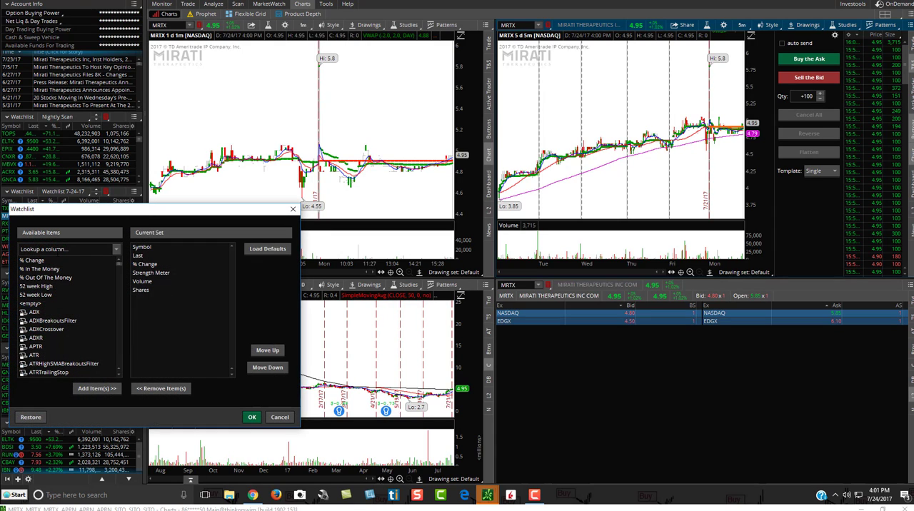
{"action": "type", "text": "shares"}
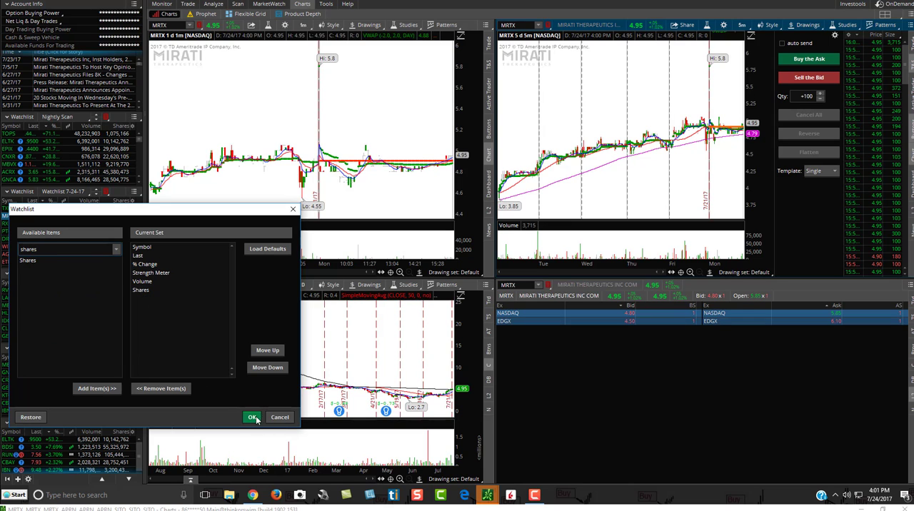
{"action": "left_click", "coordinate": [252, 417]}
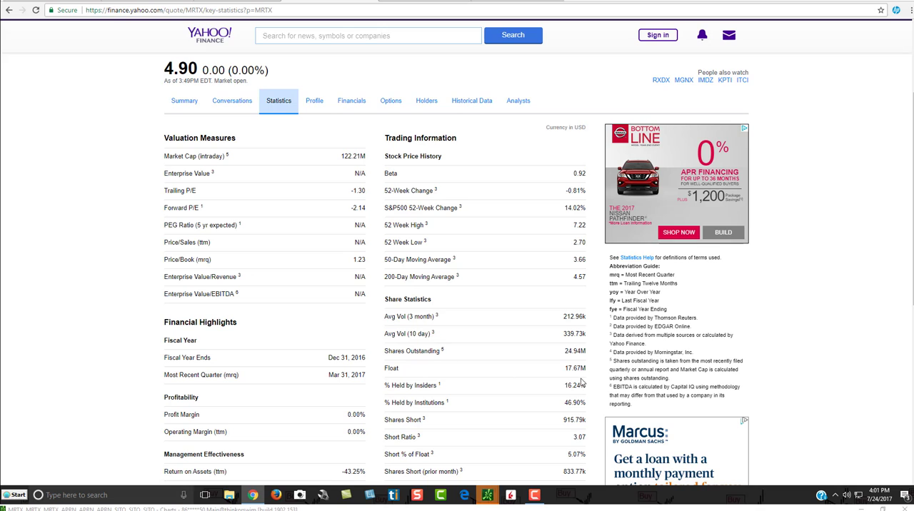
{"action": "mouse_move", "coordinate": [377, 312]}
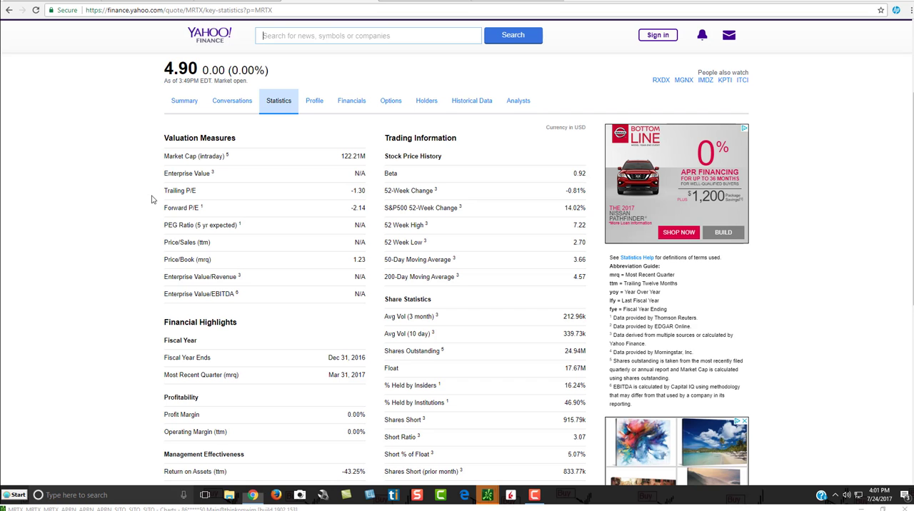
Step: Enter ETRM in the Yahoo Finance search box after reading MRTX's float
{"action": "type", "text": "e"}
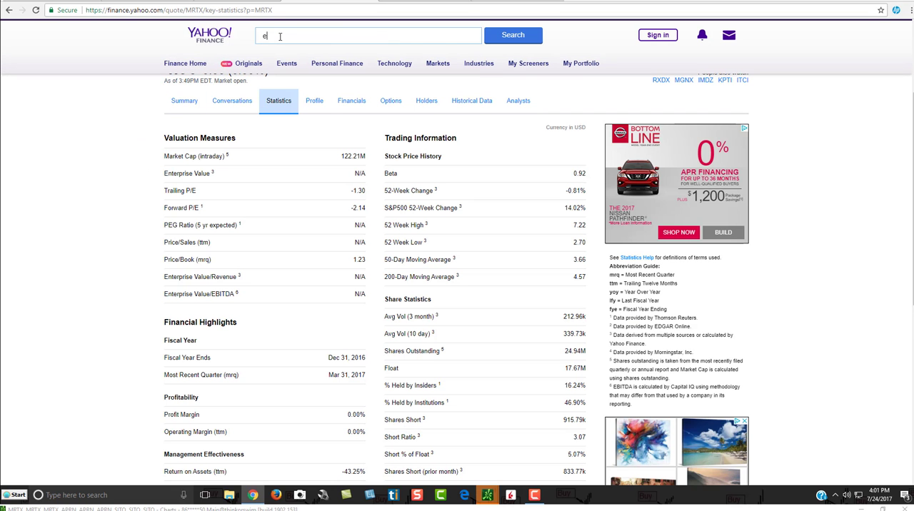
{"action": "type", "text": "trm"}
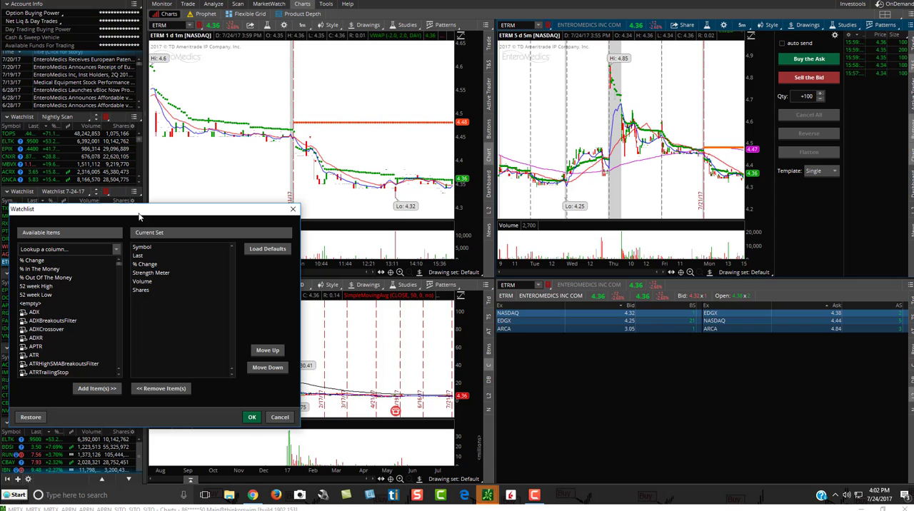
Step: Search 'shares' in the watchlist's available columns and confirm the set including Shares
{"action": "left_click", "coordinate": [64, 248]}
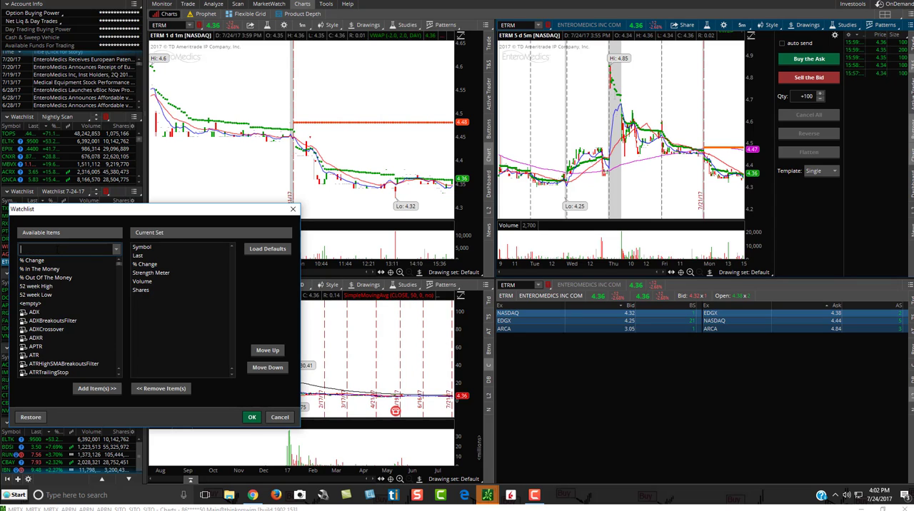
{"action": "type", "text": "shares"}
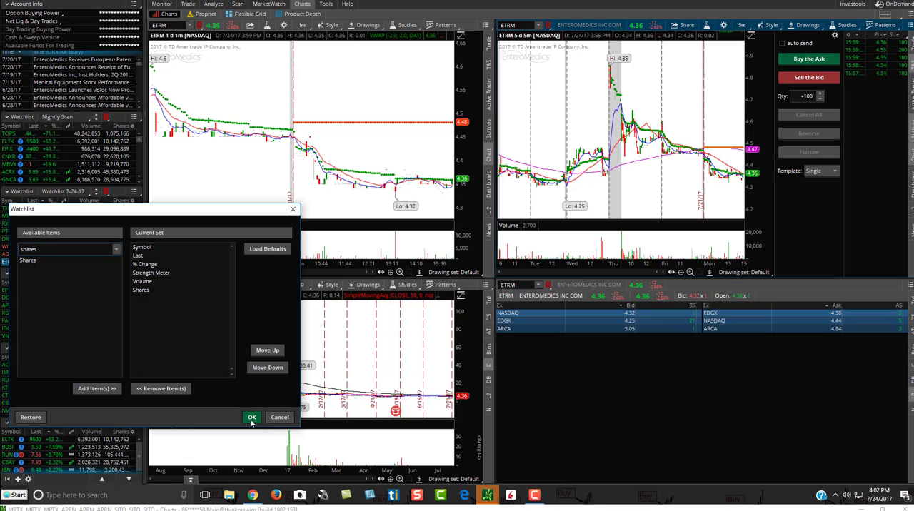
{"action": "left_click", "coordinate": [251, 417]}
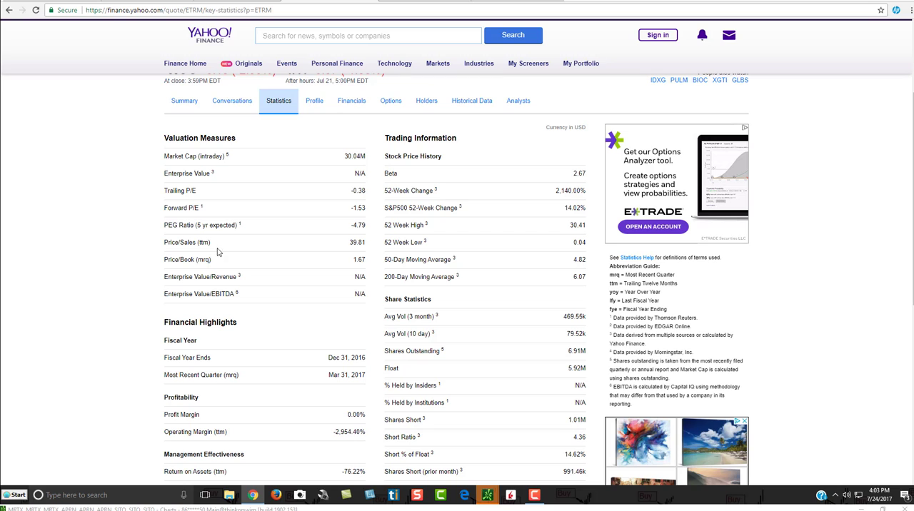
{"action": "mouse_move", "coordinate": [237, 44]}
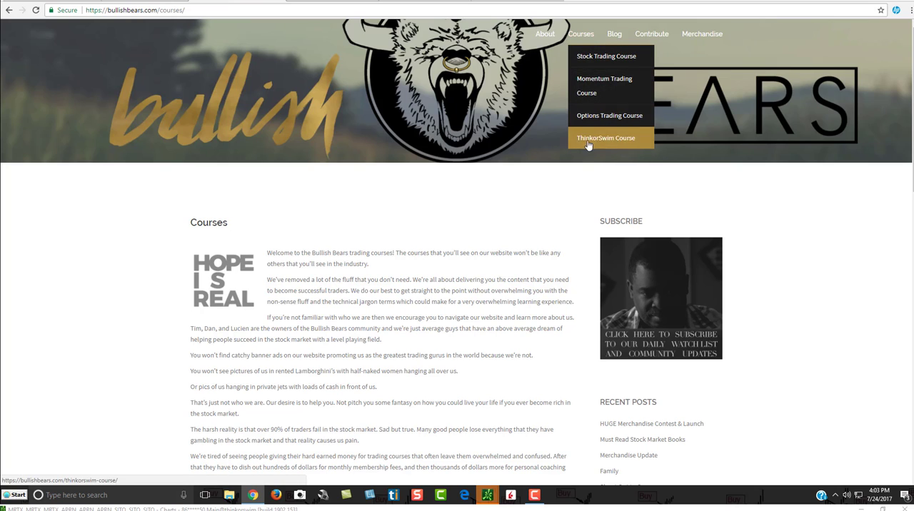
{"action": "mouse_move", "coordinate": [602, 142]}
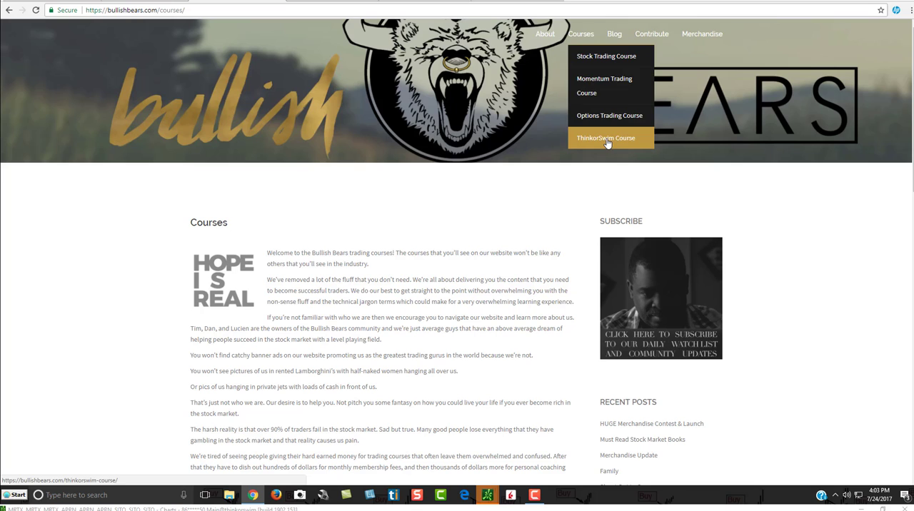
{"action": "mouse_move", "coordinate": [837, 284]}
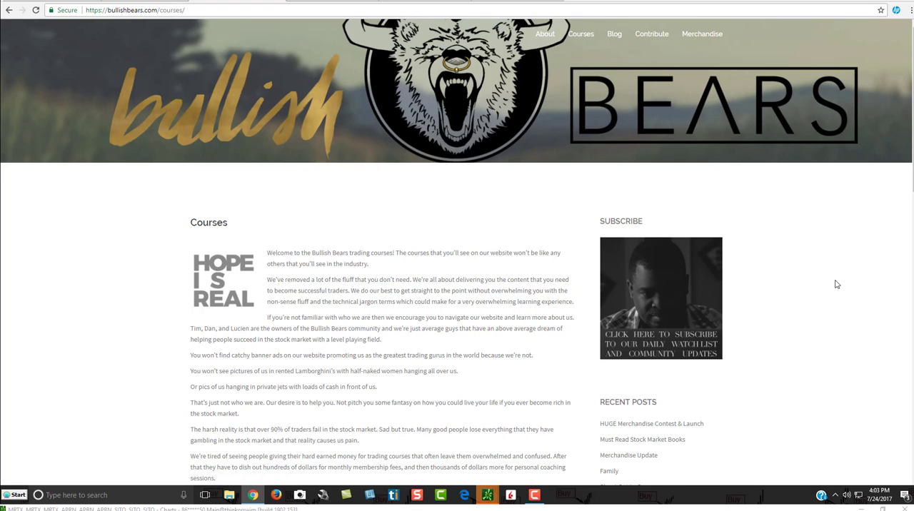
{"action": "mouse_move", "coordinate": [320, 108]}
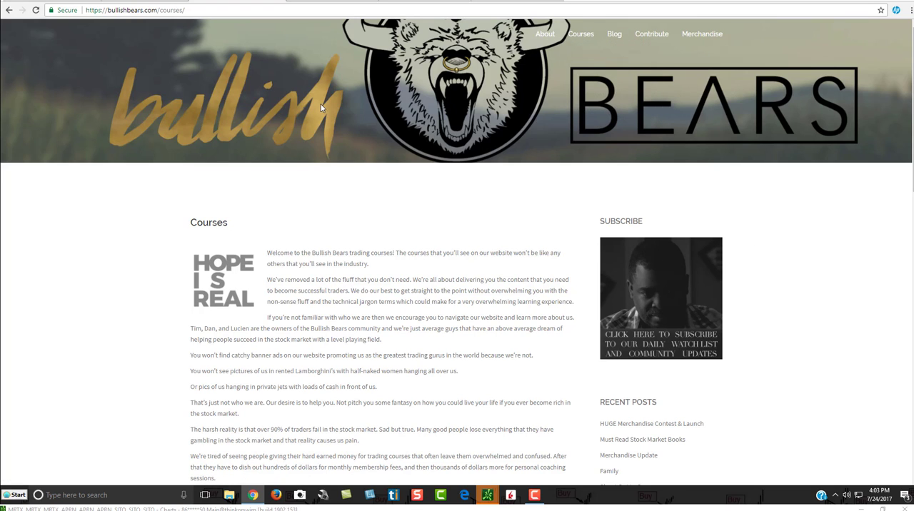
{"action": "mouse_move", "coordinate": [529, 62]}
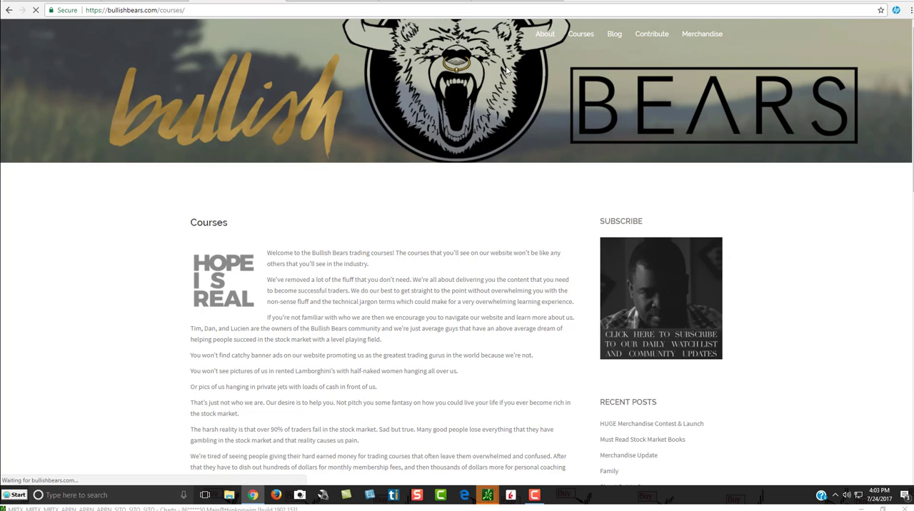
Step: Return from the Bullish Bears Courses page to the home page via the logo
{"action": "left_click", "coordinate": [545, 34]}
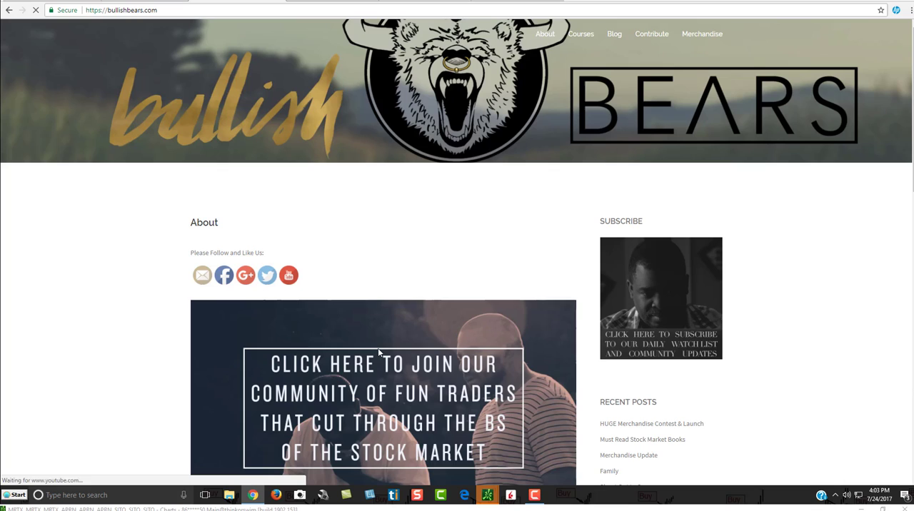
{"action": "mouse_move", "coordinate": [416, 405]}
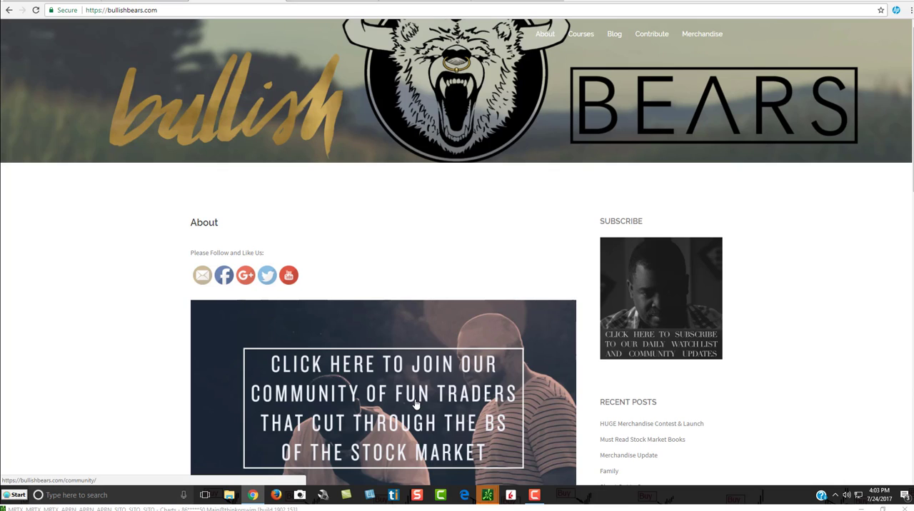
{"action": "mouse_move", "coordinate": [373, 370]}
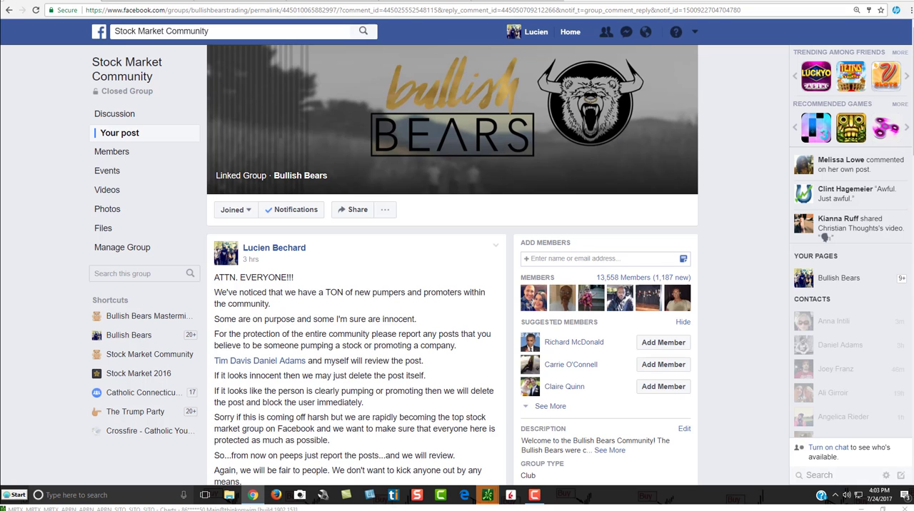
{"action": "mouse_move", "coordinate": [761, 217]}
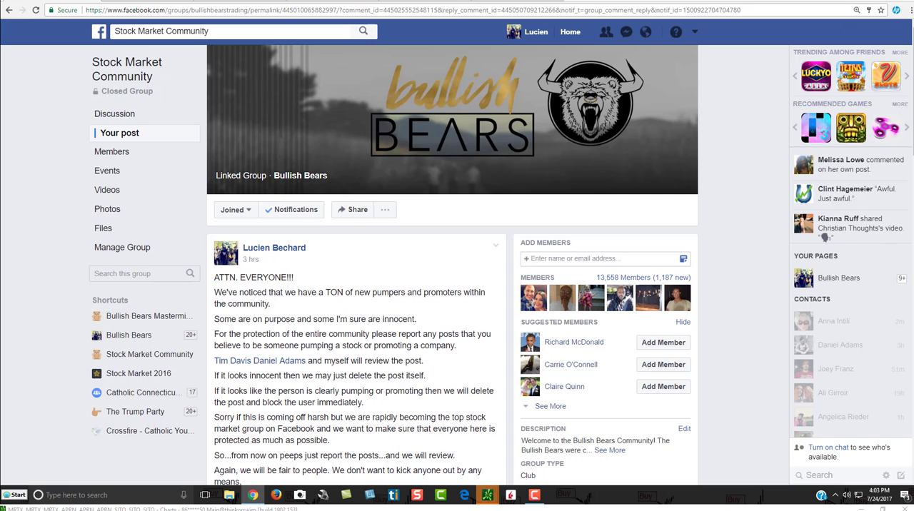
Step: Scroll to the Stock Market Community post about reporting pumpers and promoters
{"action": "scroll", "scroll_direction": "down", "scroll_amount": 3}
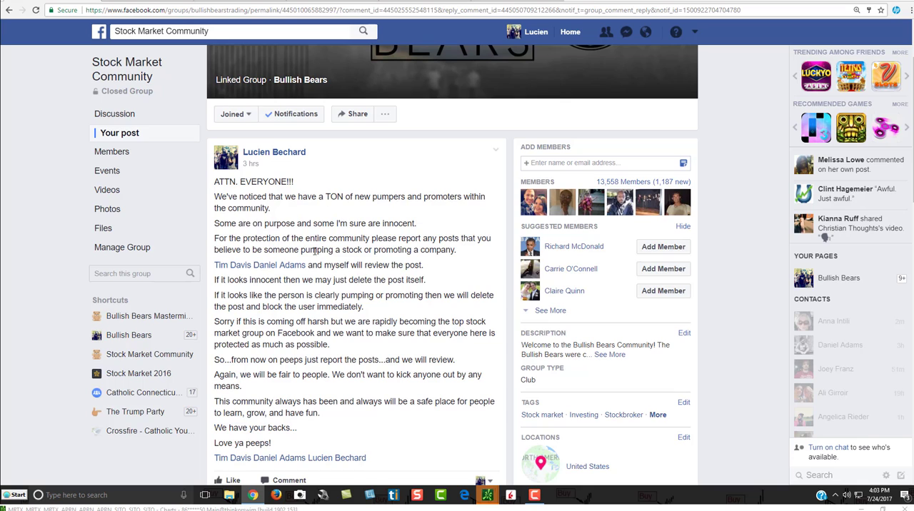
{"action": "mouse_move", "coordinate": [411, 316]}
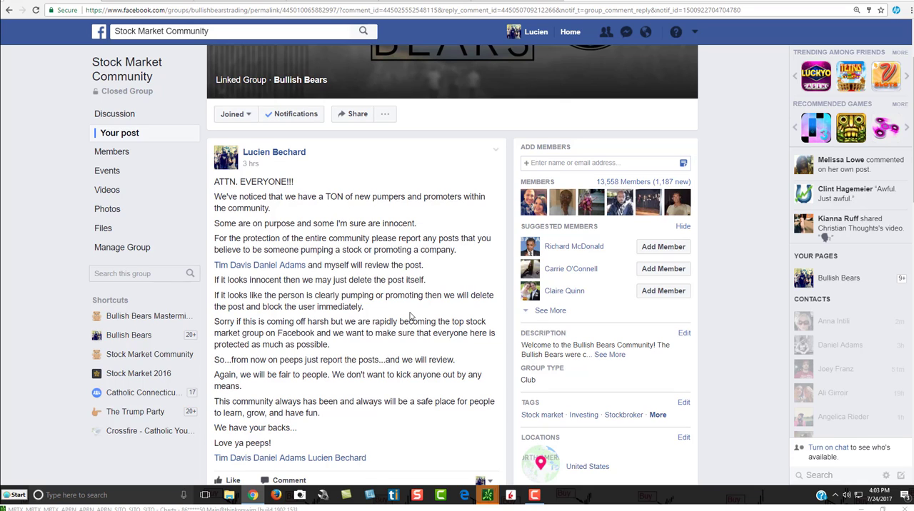
{"action": "mouse_move", "coordinate": [414, 309]}
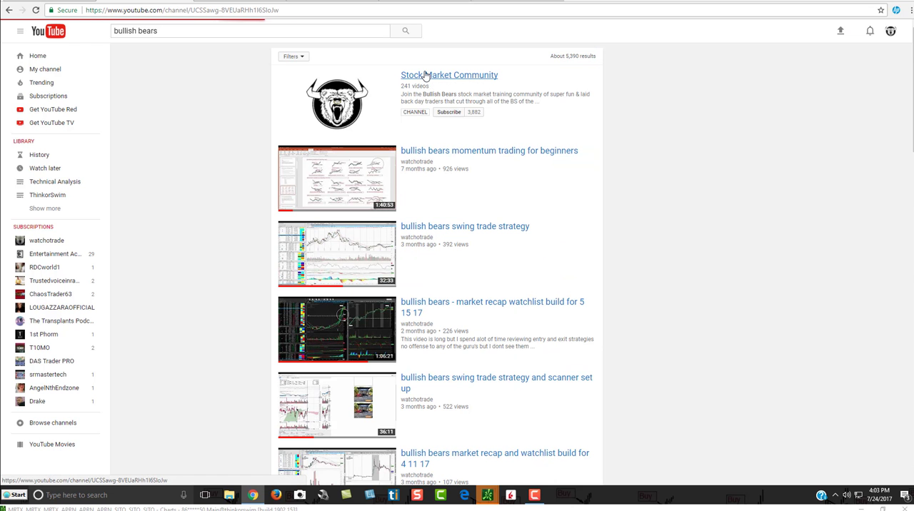
Step: Go to the Stock Market Community channel's Playlists page, e.g. Technical Analysis, Day Trading
{"action": "left_click", "coordinate": [448, 75]}
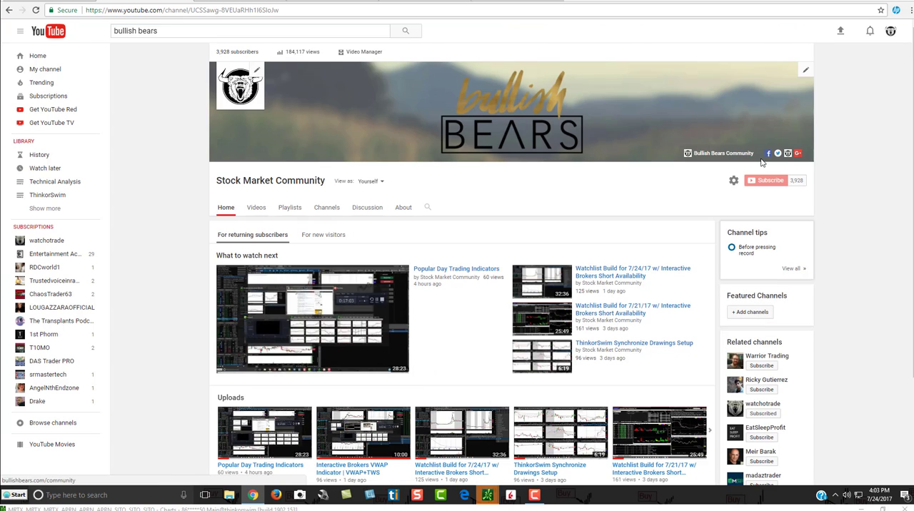
{"action": "left_click", "coordinate": [289, 207]}
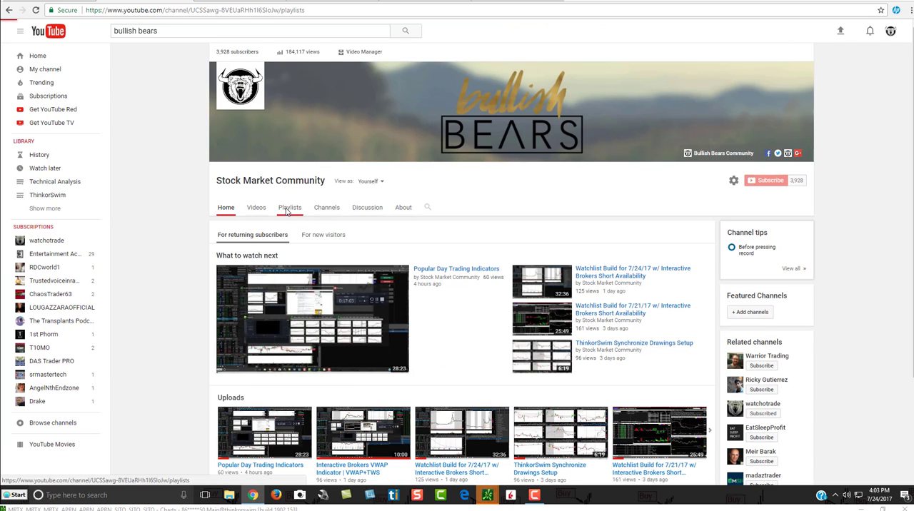
{"action": "left_click", "coordinate": [289, 207]}
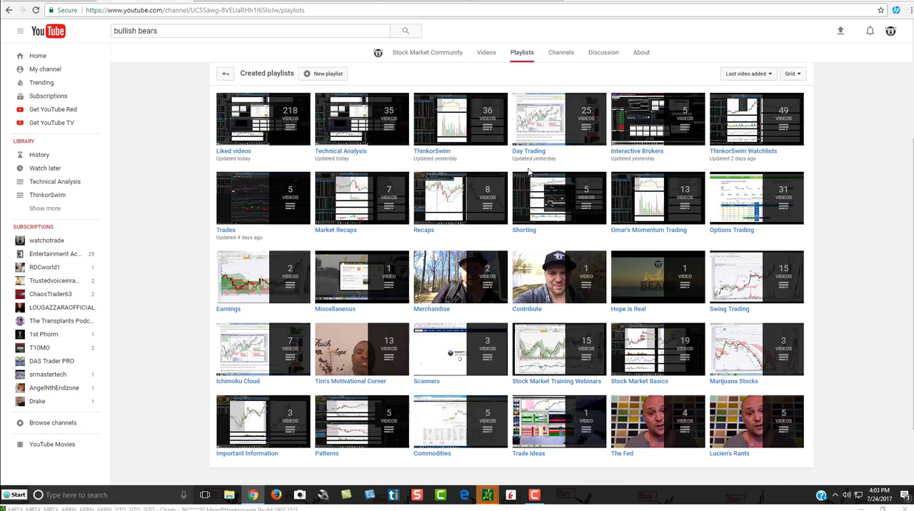
{"action": "mouse_move", "coordinate": [872, 119]}
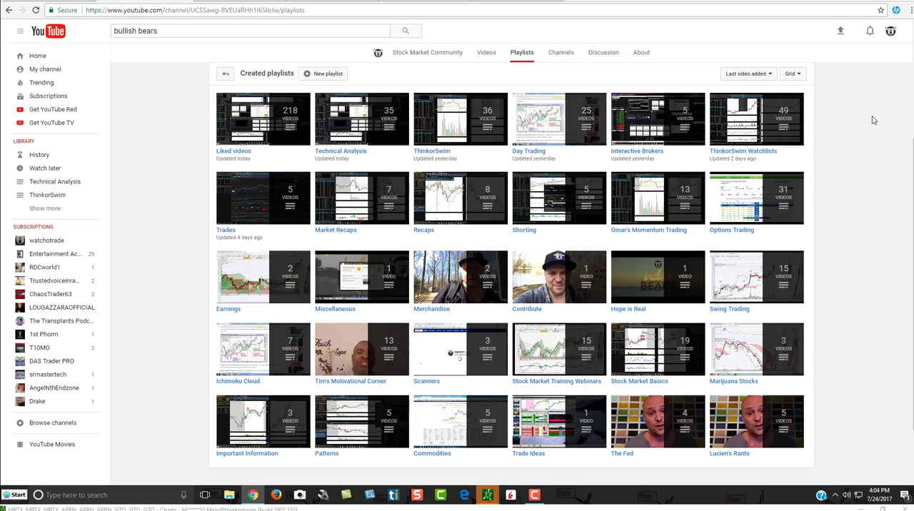
{"action": "mouse_move", "coordinate": [491, 23]}
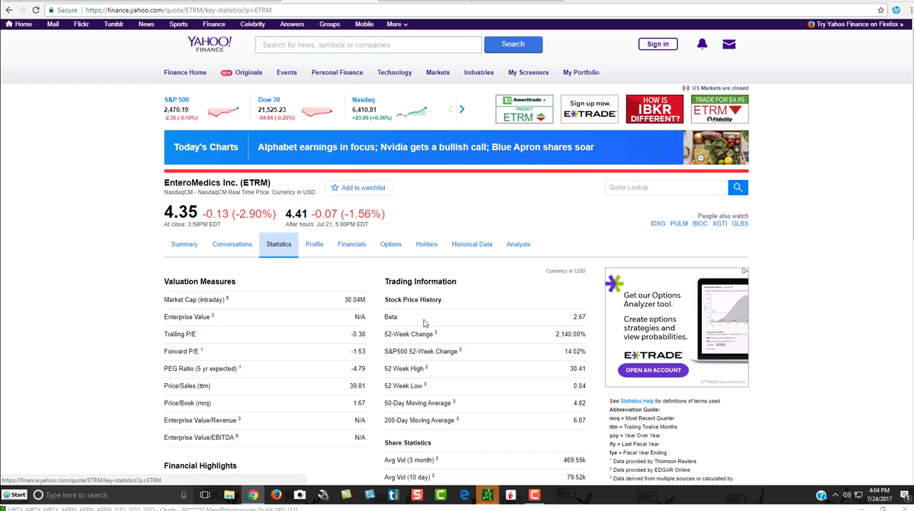
Step: Scroll ETRM's Yahoo Finance statistics down to Share Statistics showing the 5.92M float
{"action": "scroll", "scroll_direction": "down", "scroll_amount": 3}
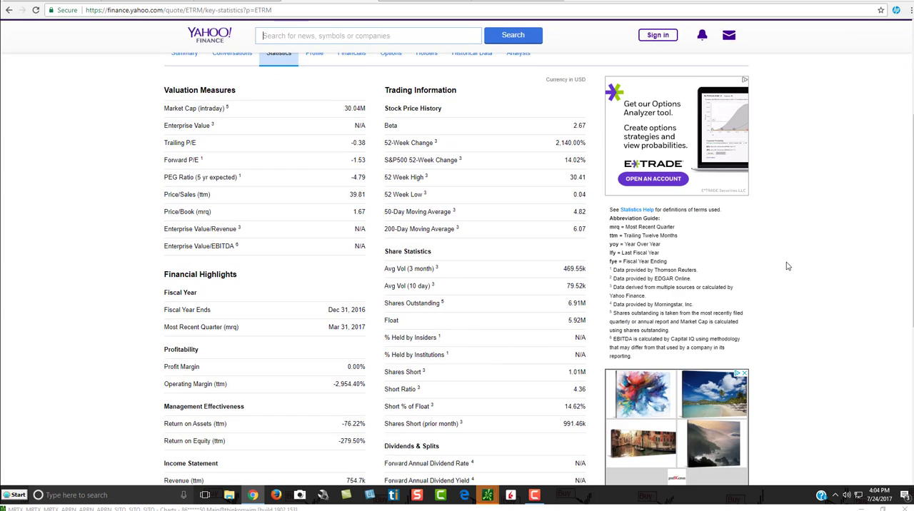
{"action": "mouse_move", "coordinate": [807, 370]}
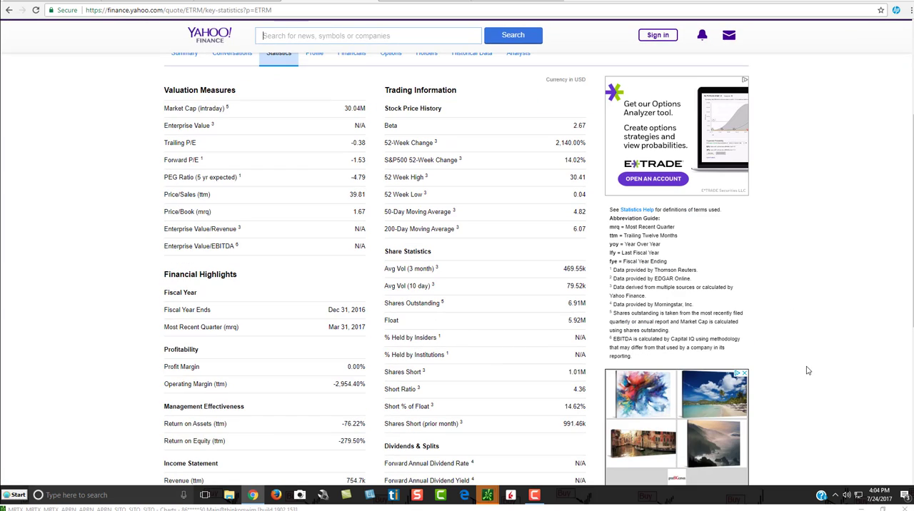
{"action": "mouse_move", "coordinate": [830, 389]}
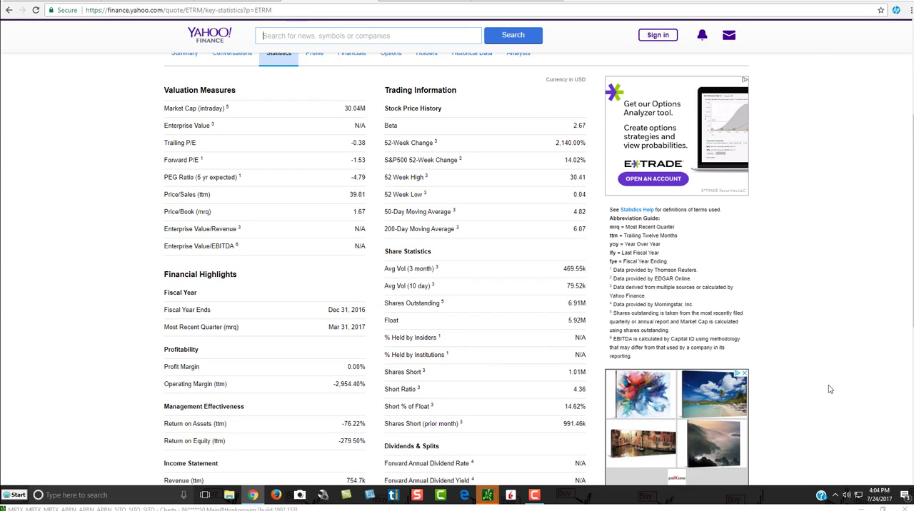